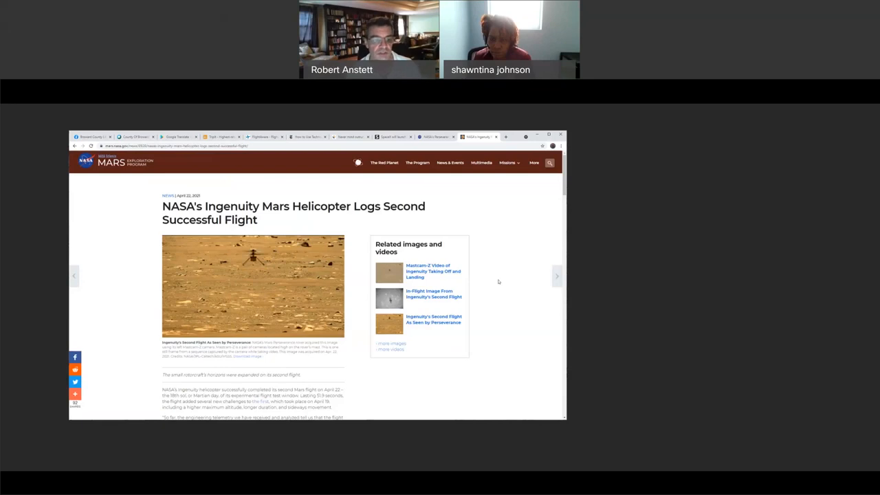
pyautogui.moveTo(536, 303)
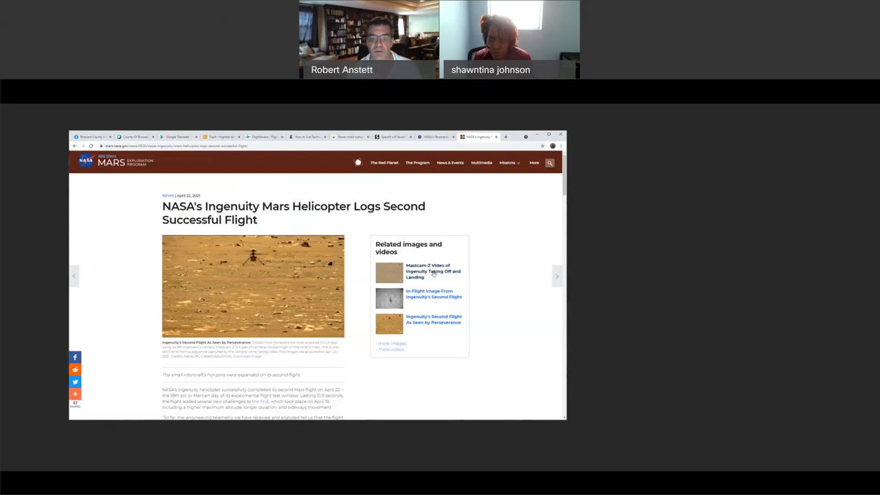
# Open NASA's 'Mastcam-Z Video of Ingenuity Taking Off and Landing' from the related videos.
pyautogui.click(434, 270)
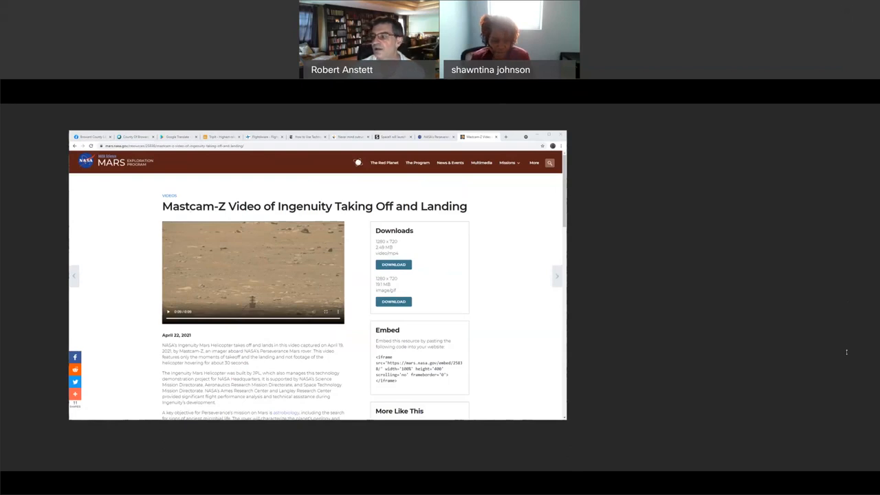
pyautogui.moveTo(599, 245)
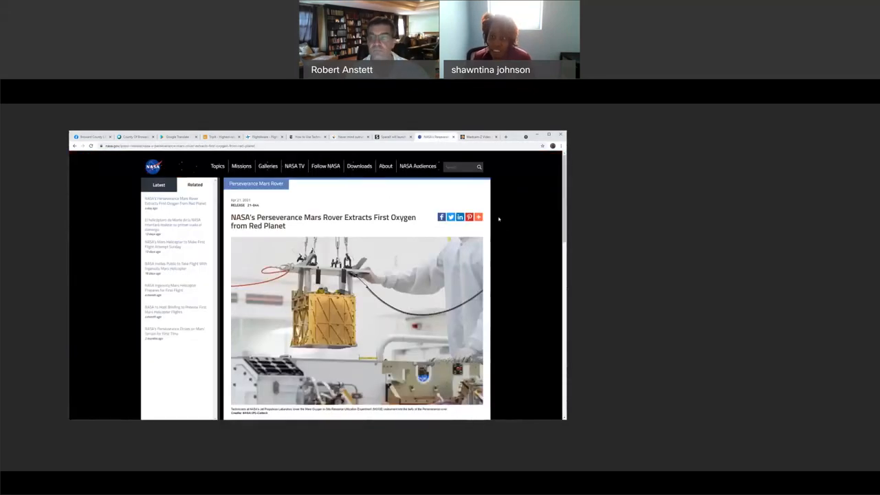
pyautogui.moveTo(507, 225)
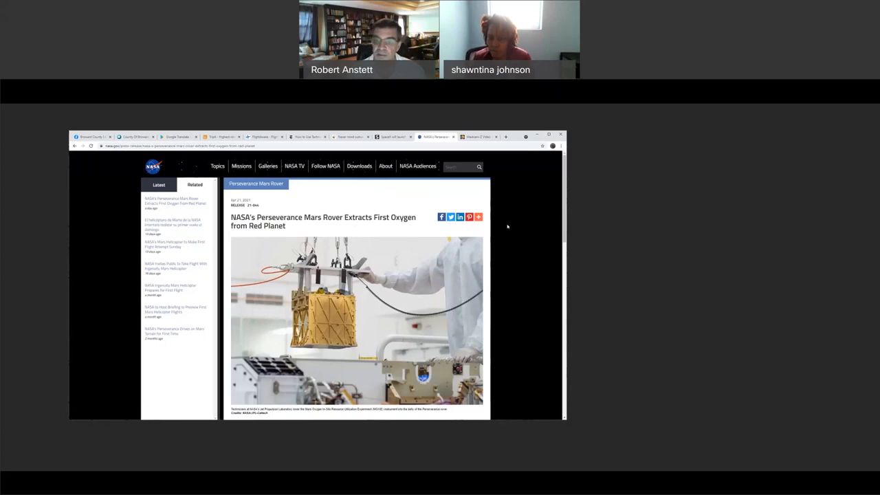
# Scroll down into the body of NASA's Perseverance first-oxygen article.
pyautogui.scroll(-3)
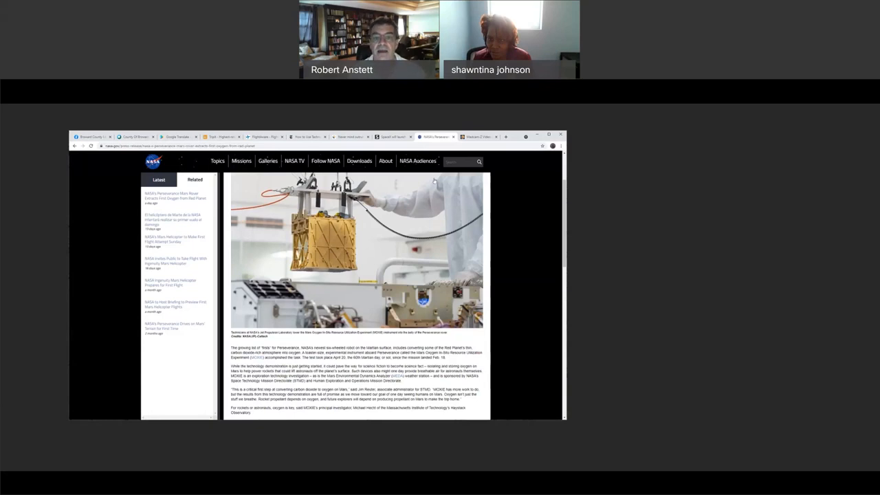
# Switch to the SpaceX four-astronaut launch article tab and read down into it.
pyautogui.click(392, 138)
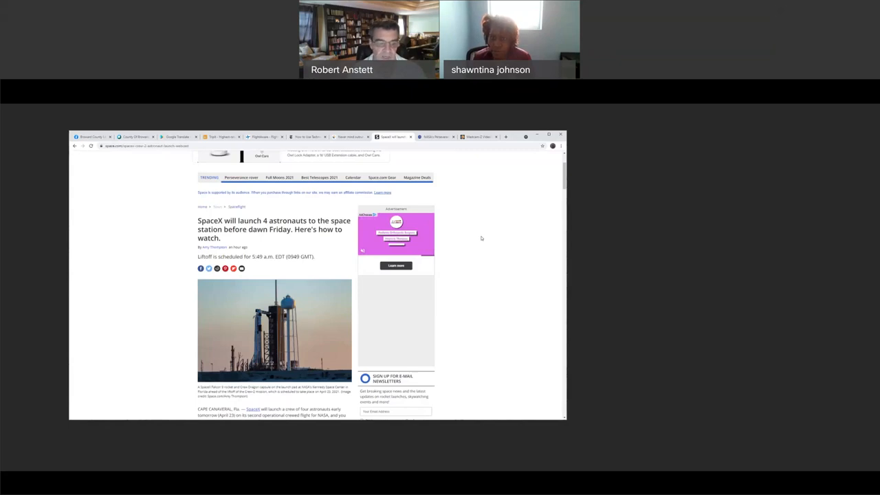
pyautogui.scroll(-3)
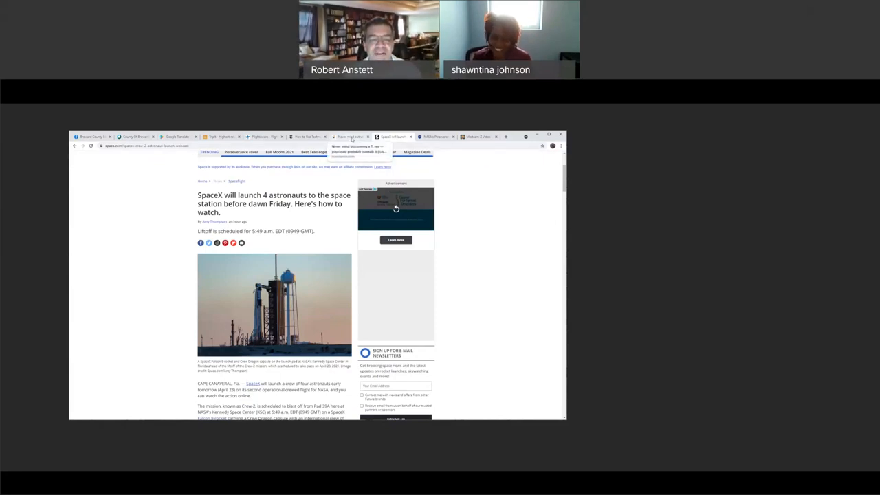
pyautogui.click(346, 137)
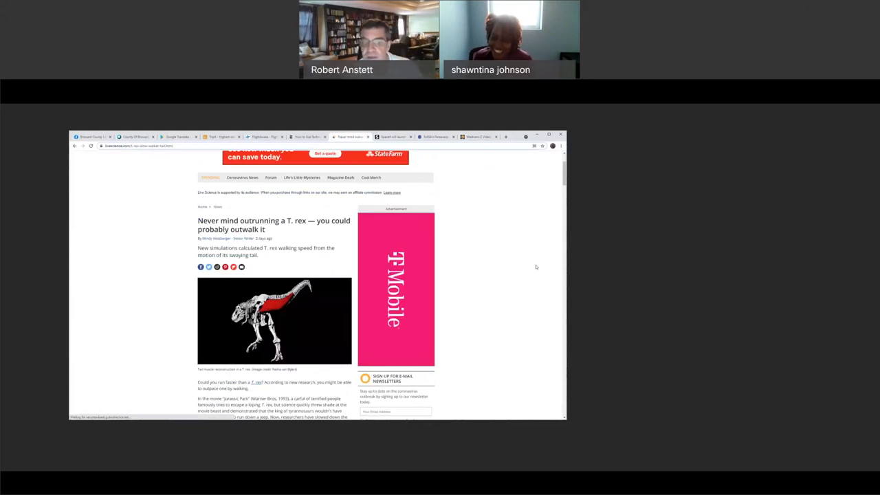
pyautogui.scroll(-3)
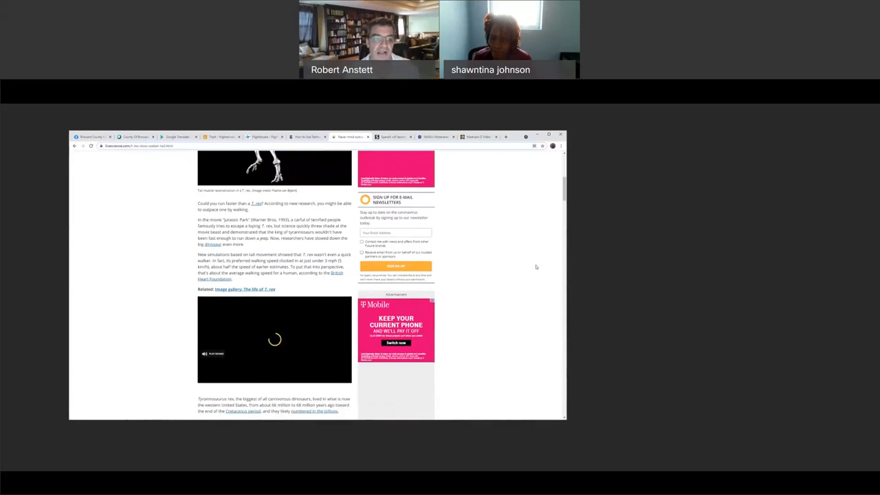
pyautogui.scroll(-3)
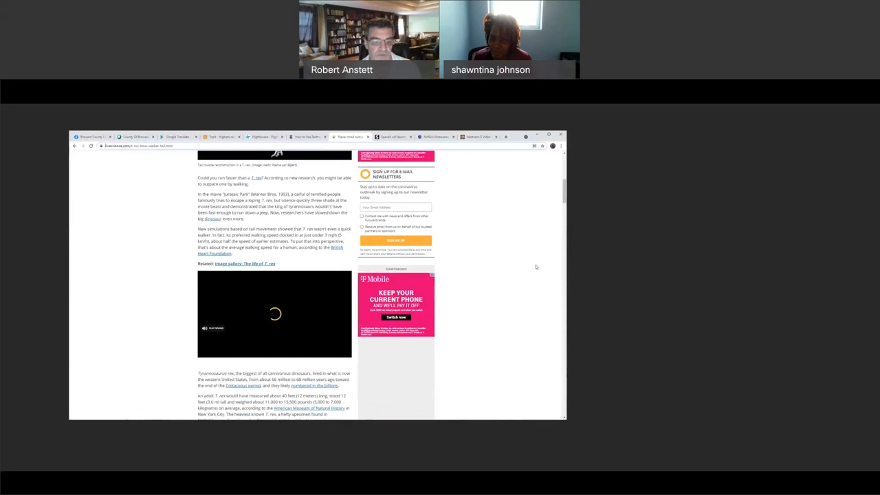
pyautogui.scroll(-3)
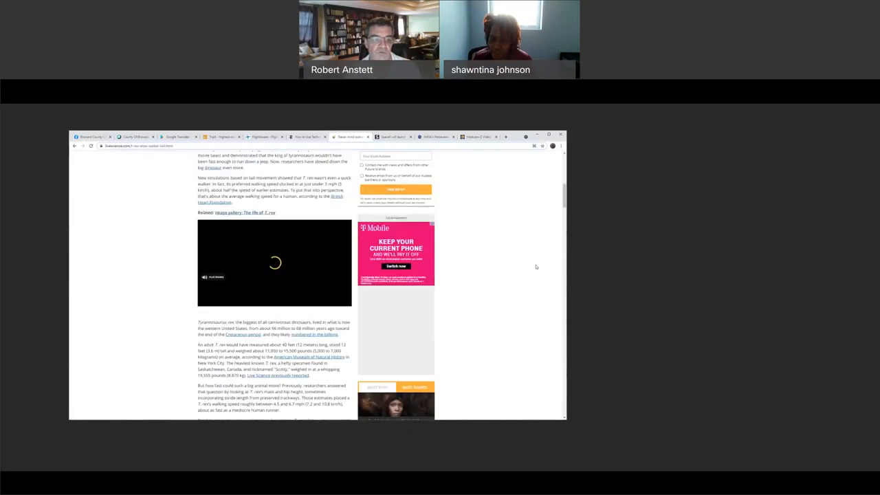
pyautogui.scroll(3)
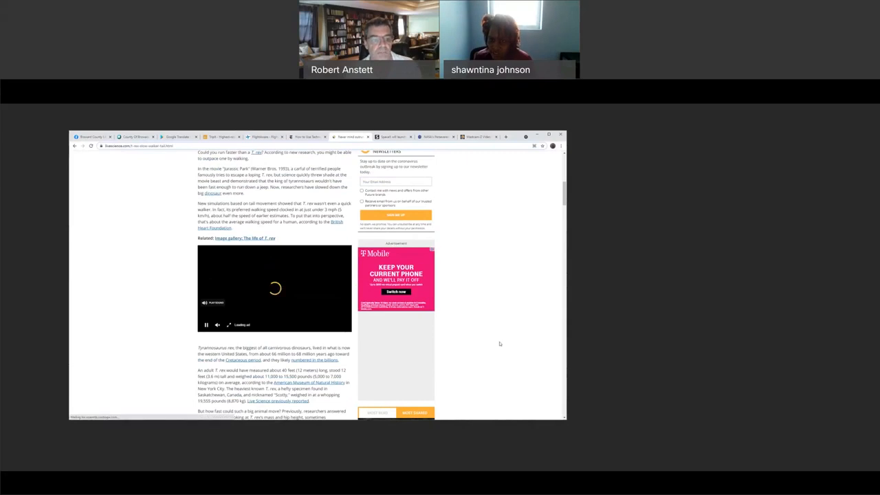
pyautogui.scroll(-3)
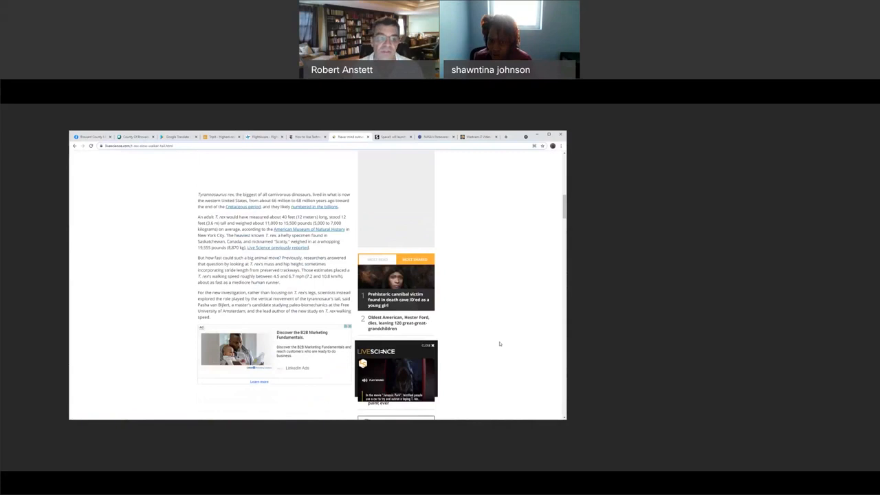
pyautogui.scroll(3)
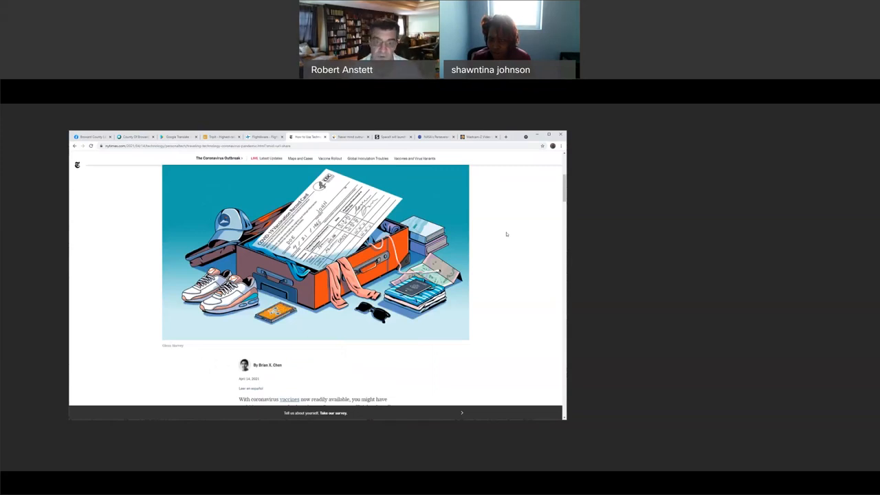
# Scroll the NYT travel article past the online-research advice to the 'Keep up on vaccine passports' heading.
pyautogui.scroll(-3)
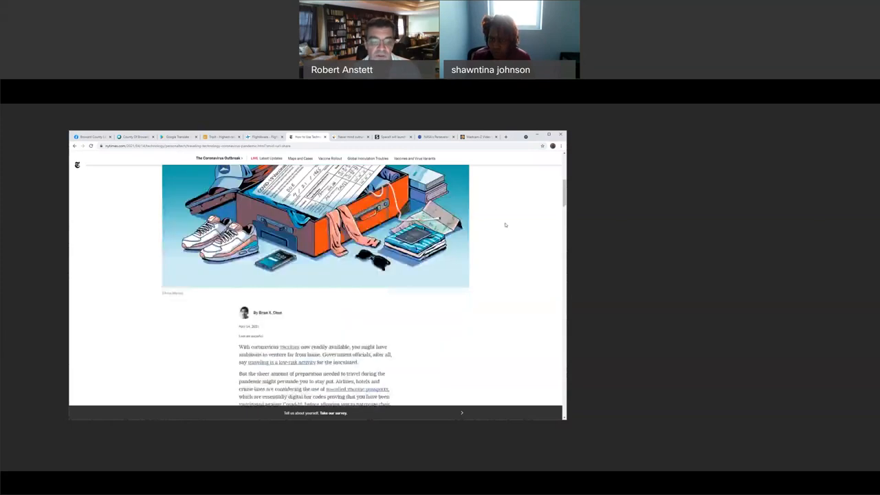
pyautogui.scroll(-3)
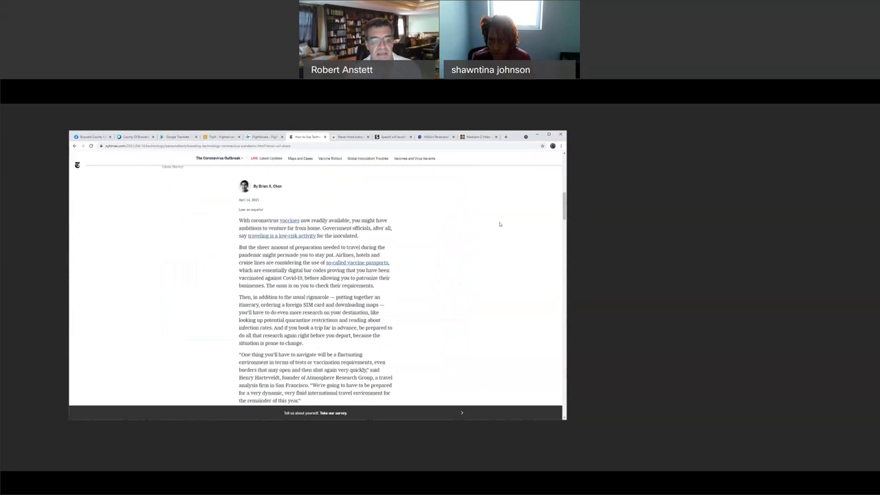
pyautogui.scroll(-3)
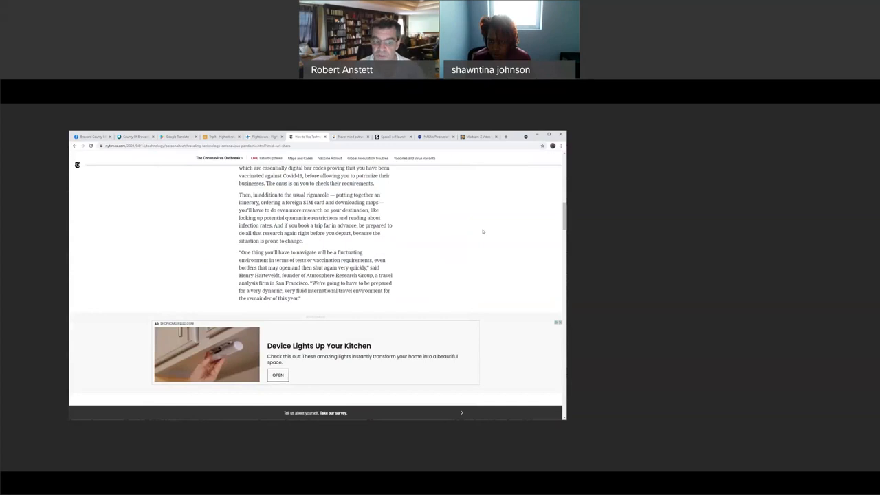
pyautogui.scroll(-3)
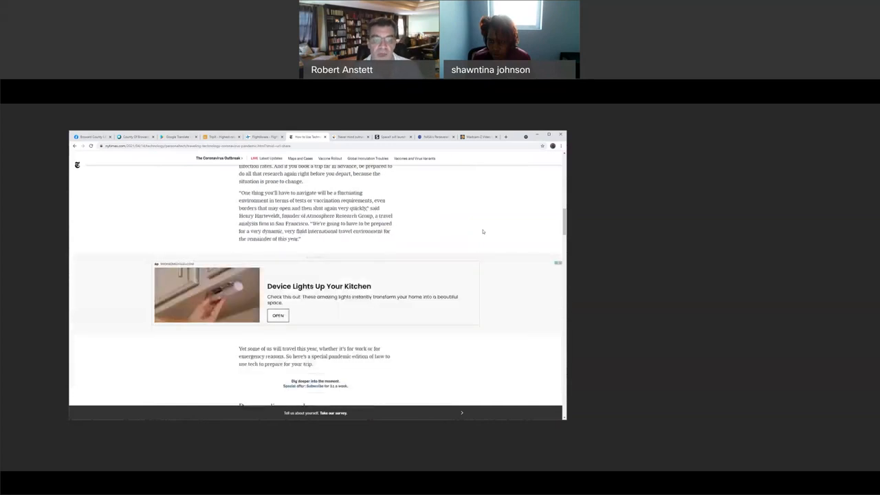
pyautogui.scroll(-3)
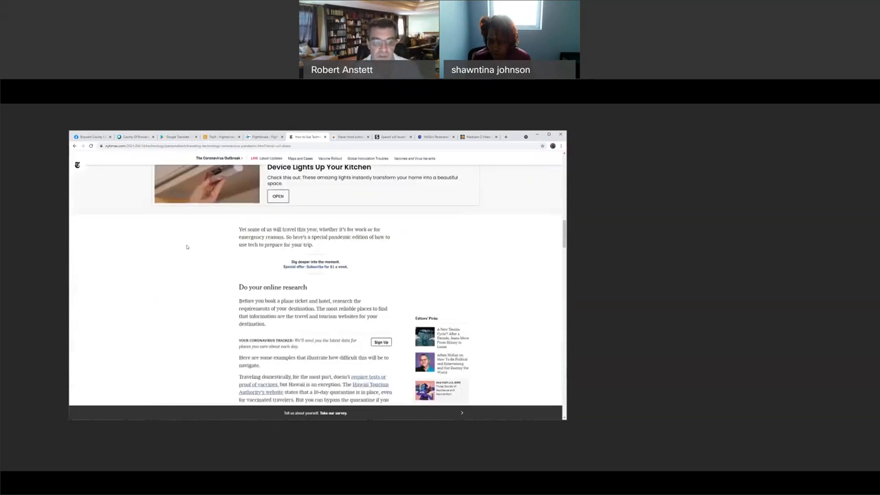
pyautogui.scroll(-3)
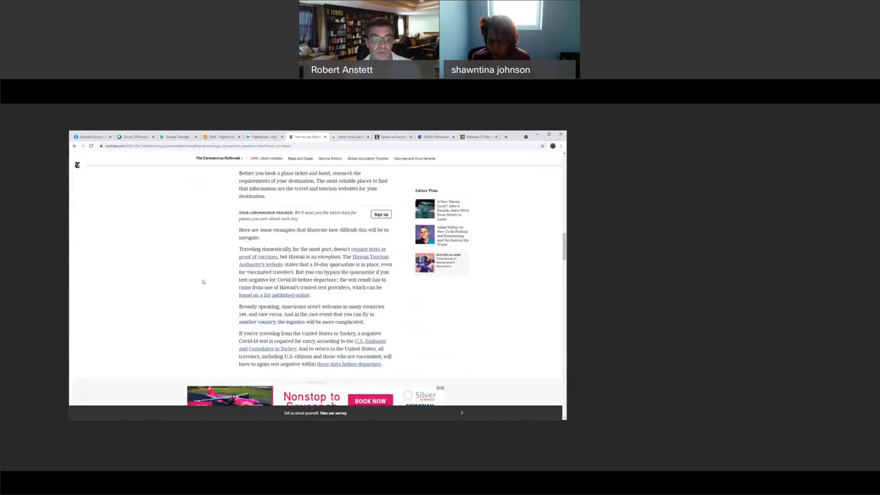
pyautogui.scroll(-3)
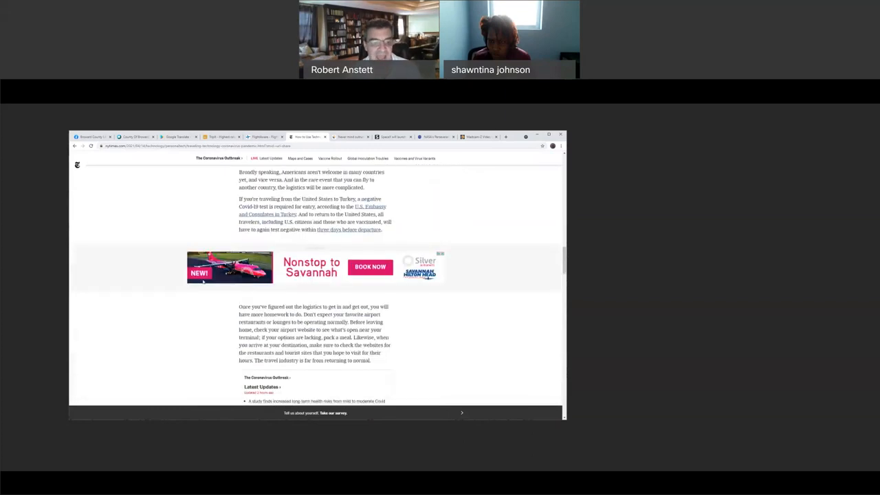
pyautogui.scroll(-3)
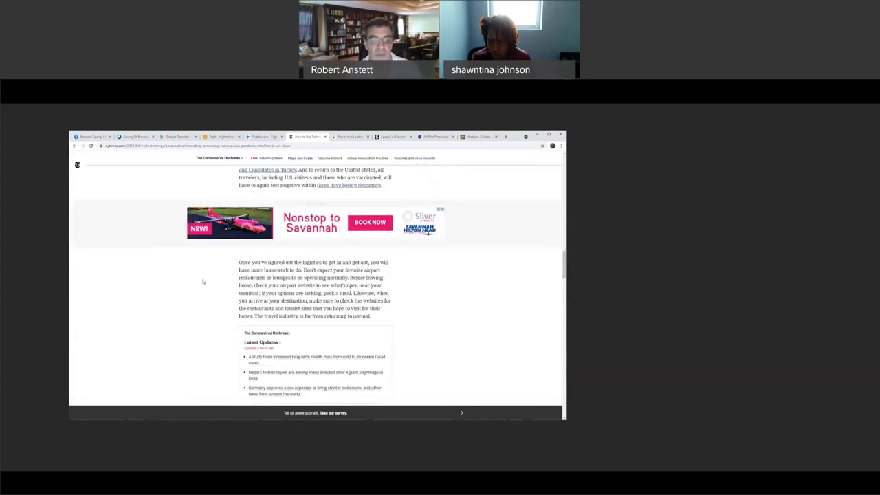
pyautogui.scroll(-3)
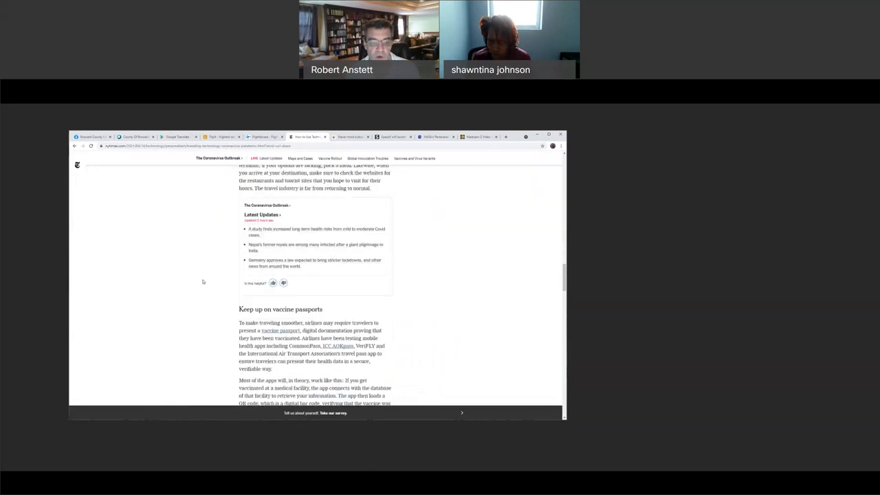
pyautogui.scroll(-3)
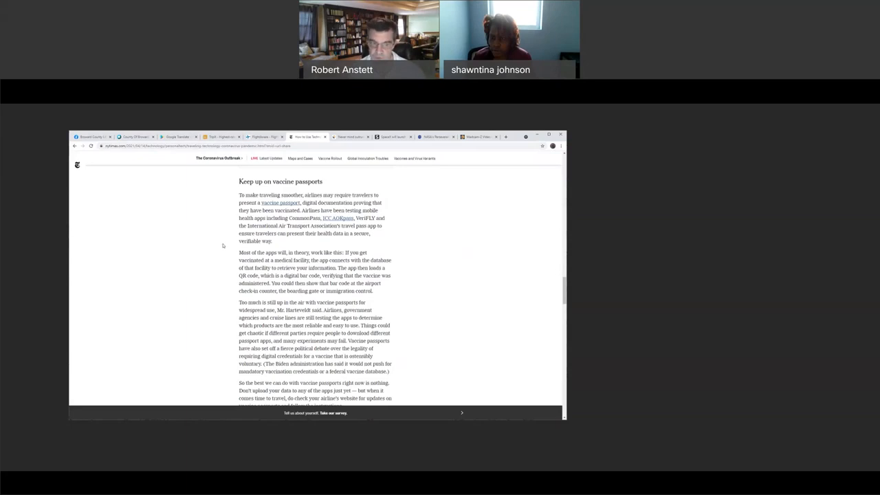
# Scroll on to the 'Prepare your phone' section about unlocked phones and foreign SIM cards.
pyautogui.scroll(-3)
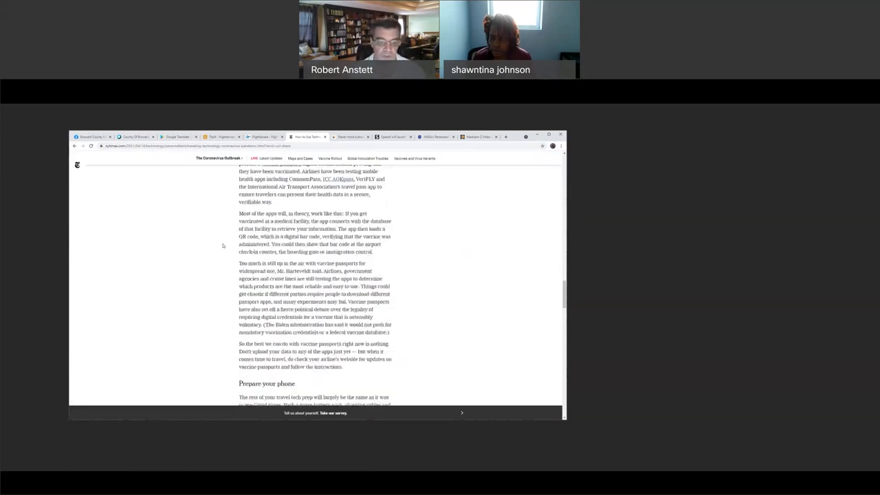
pyautogui.scroll(-3)
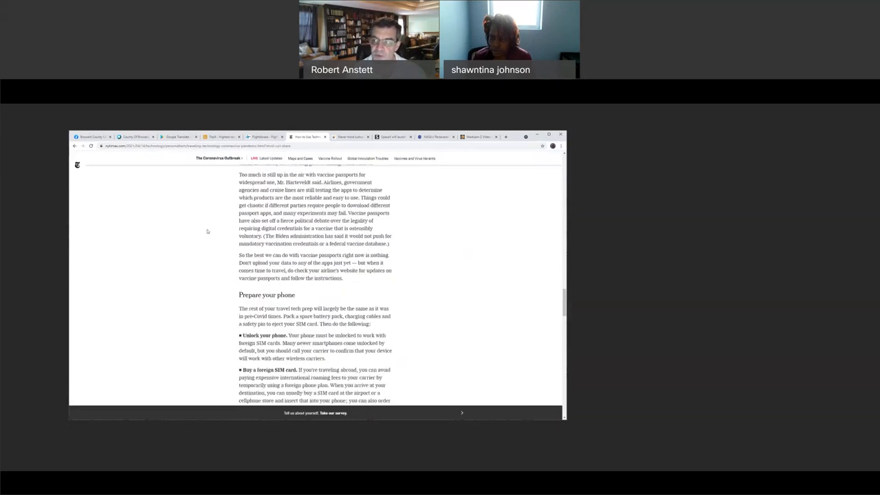
pyautogui.scroll(-3)
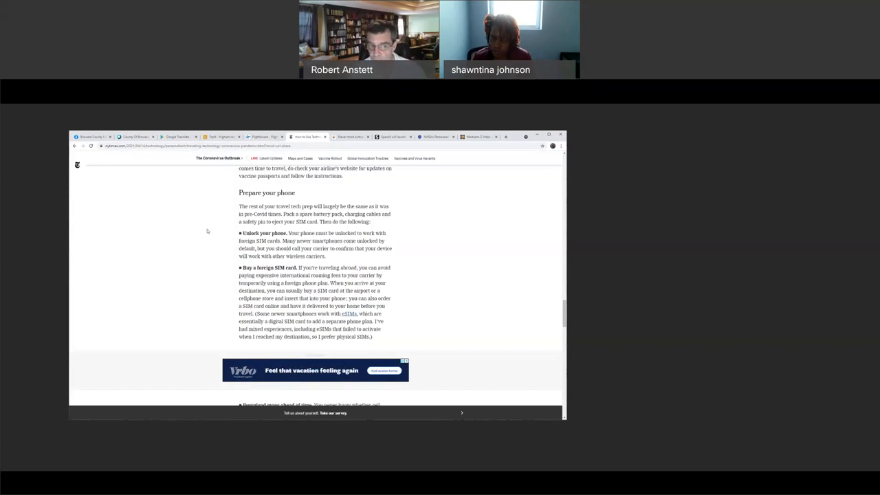
# Scroll past the ad to the 'Download maps ahead of time' tip near the article's end.
pyautogui.scroll(-3)
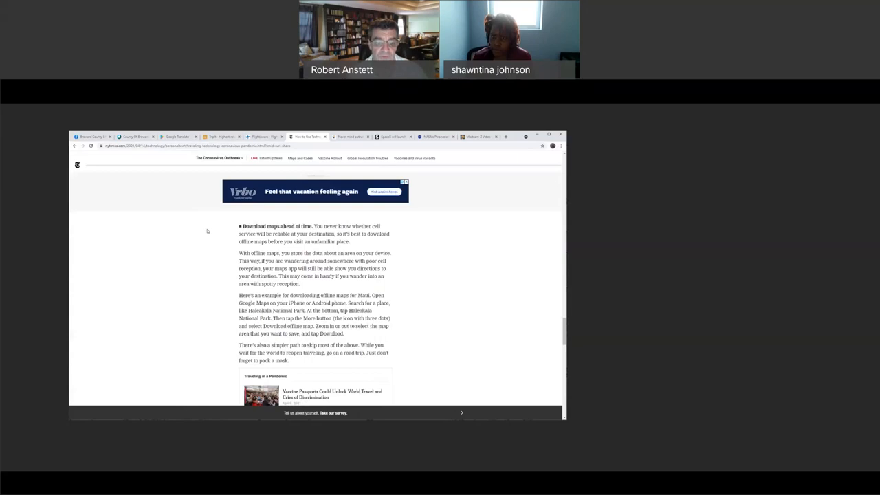
pyautogui.moveTo(198, 280)
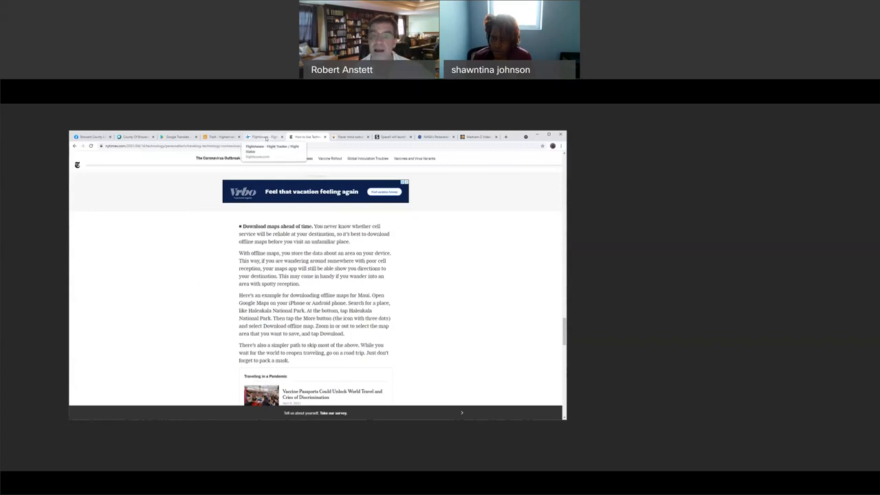
# Switch to the FlightAware live flight tracking tab.
pyautogui.click(264, 138)
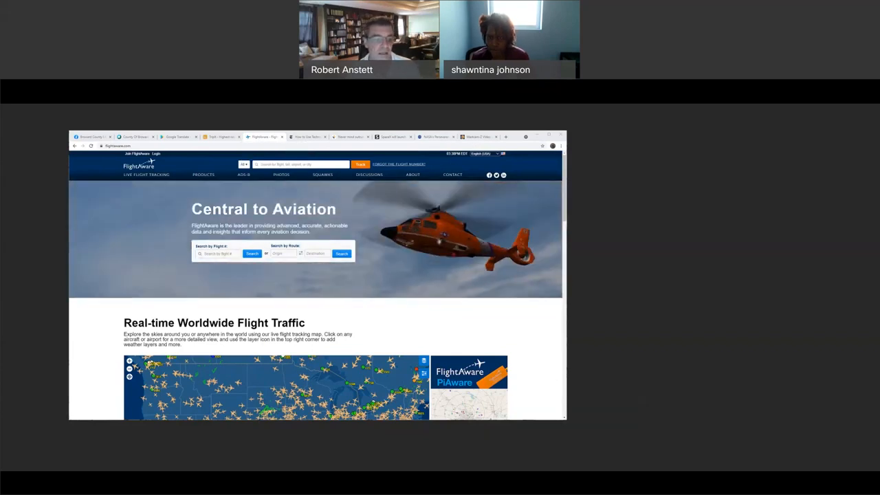
# Scroll FlightAware's homepage until the Real-time Worldwide Flight Traffic map fills the view.
pyautogui.scroll(-3)
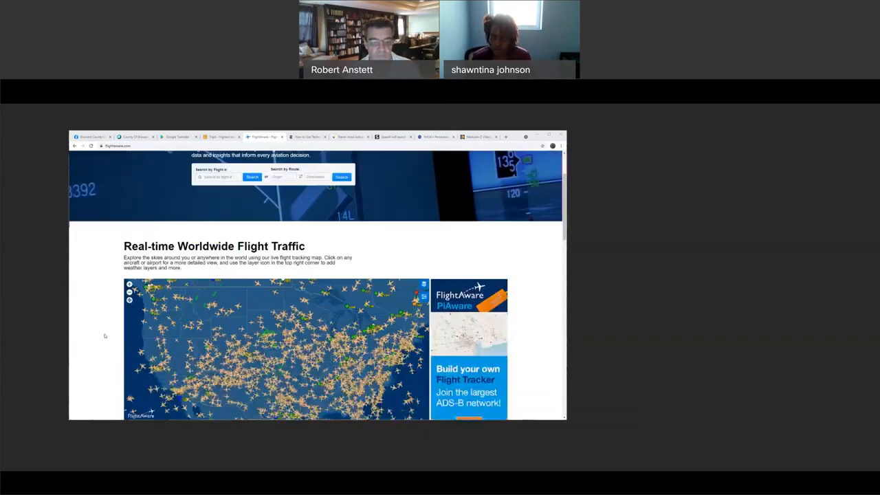
pyautogui.scroll(-3)
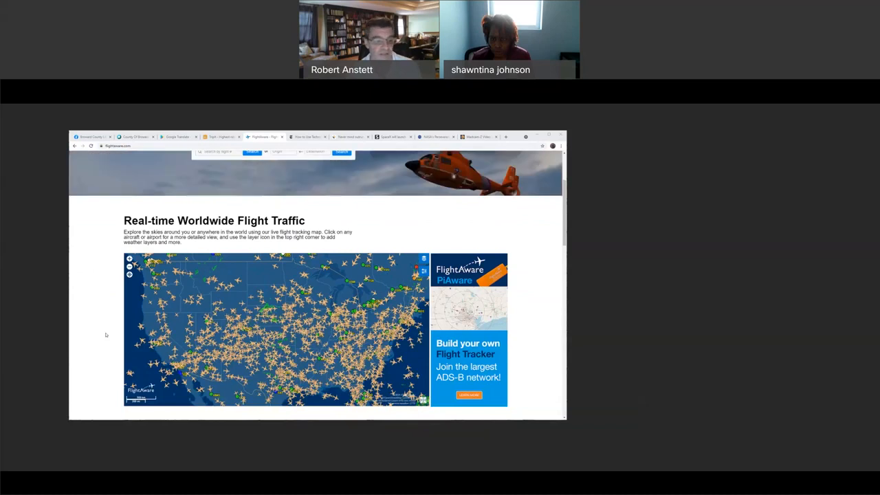
pyautogui.scroll(-3)
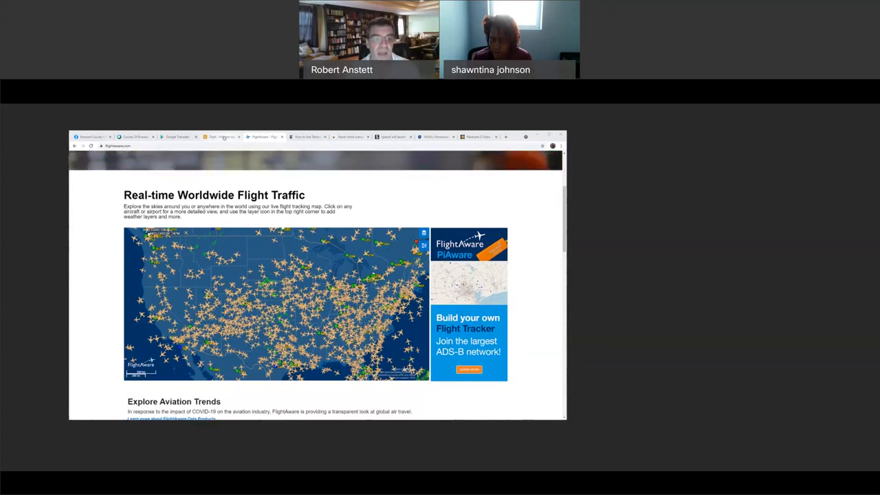
# Switch to the TripIt tab showing its 'An easier trip, every time' homepage.
pyautogui.click(220, 137)
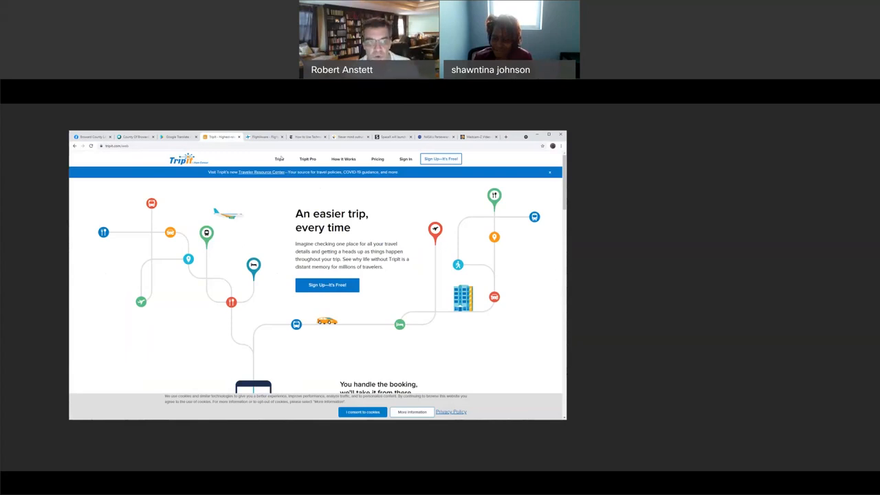
# Show the Google Play Google Translate listing, then move to the Creation Station Monthly events tab.
pyautogui.click(177, 137)
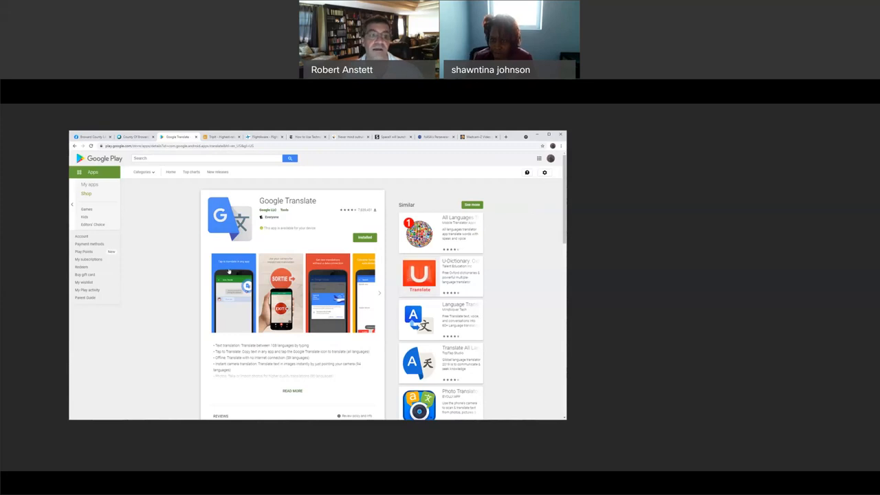
pyautogui.moveTo(156, 241)
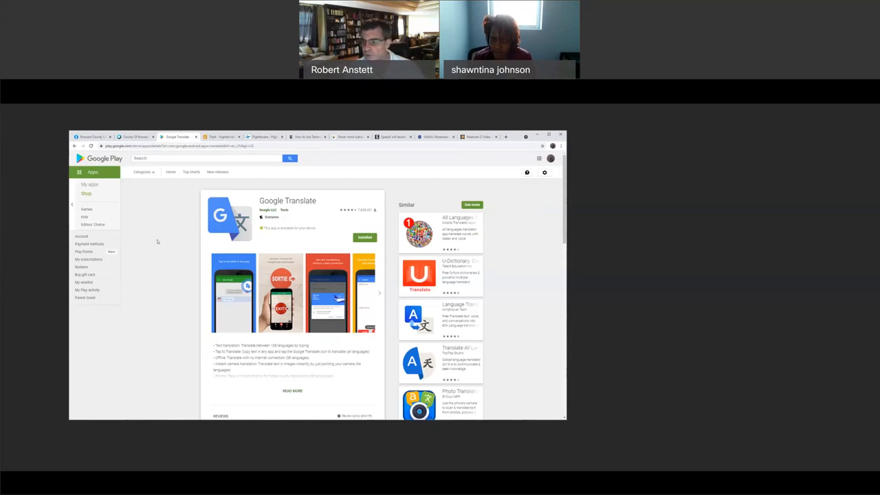
pyautogui.moveTo(159, 176)
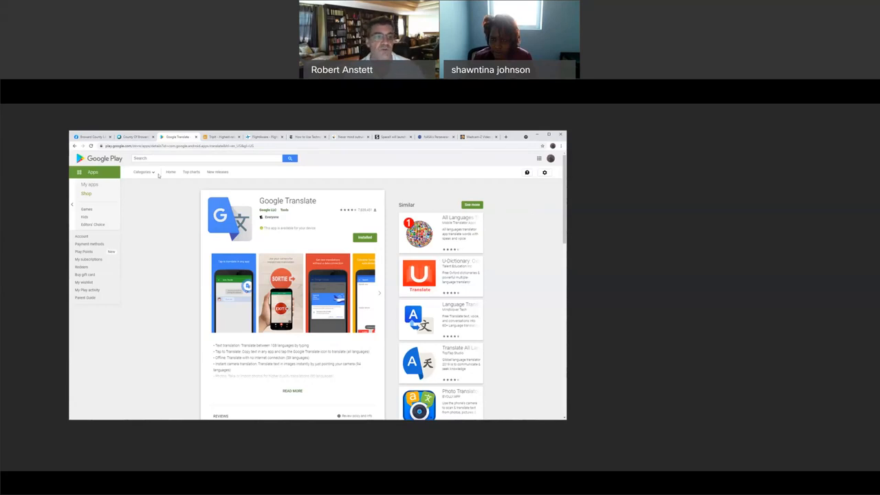
pyautogui.click(135, 138)
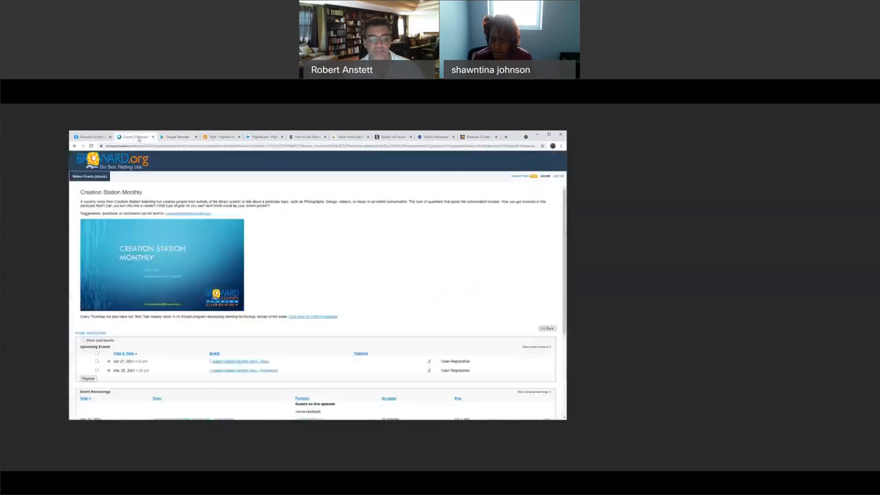